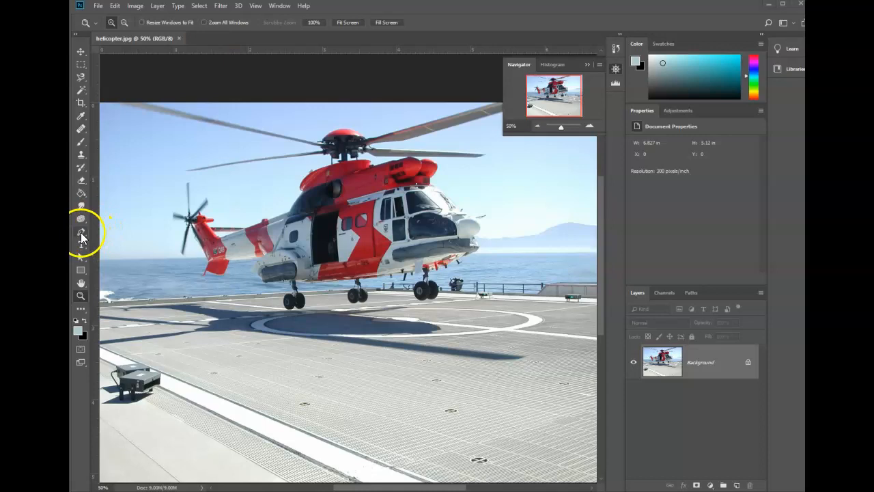
Step: Select the Pen tool in Shape mode and try a shape at the rotor blade tip
click(80, 231)
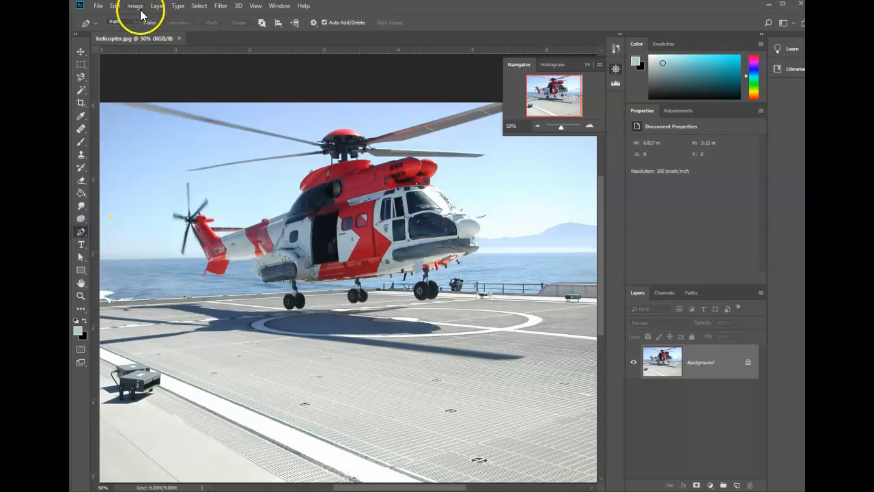
click(121, 22)
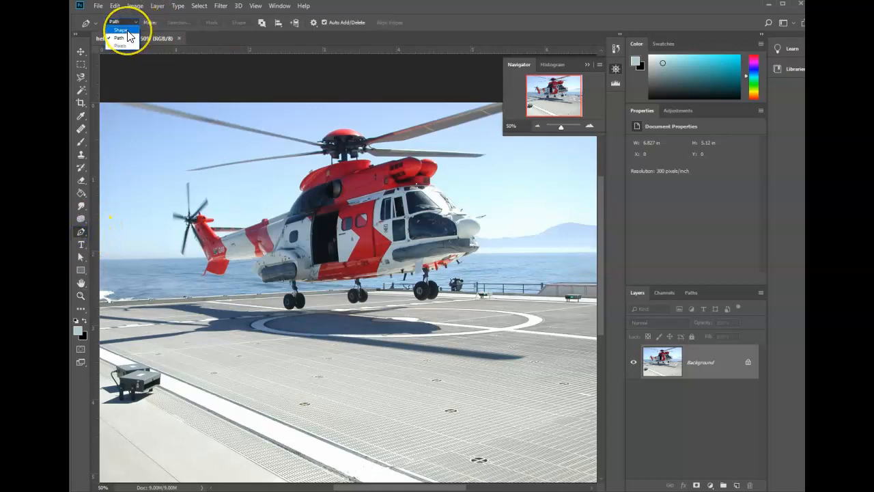
click(122, 30)
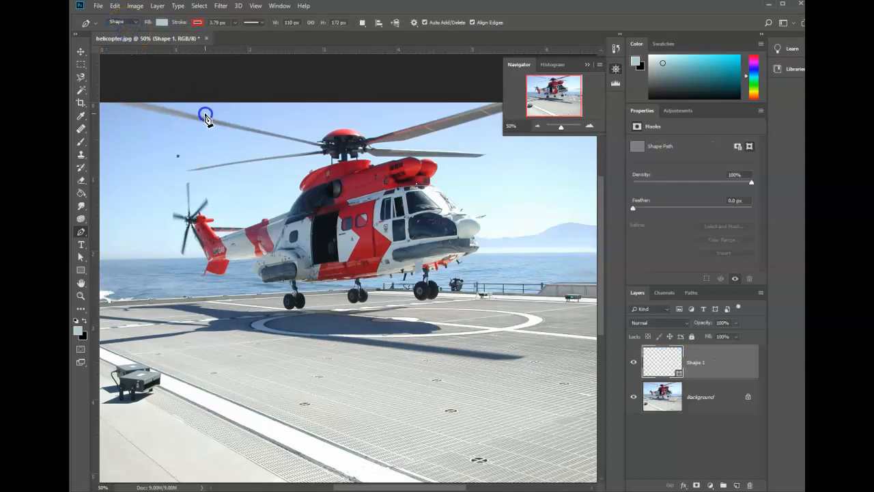
drag(205, 114, 226, 178)
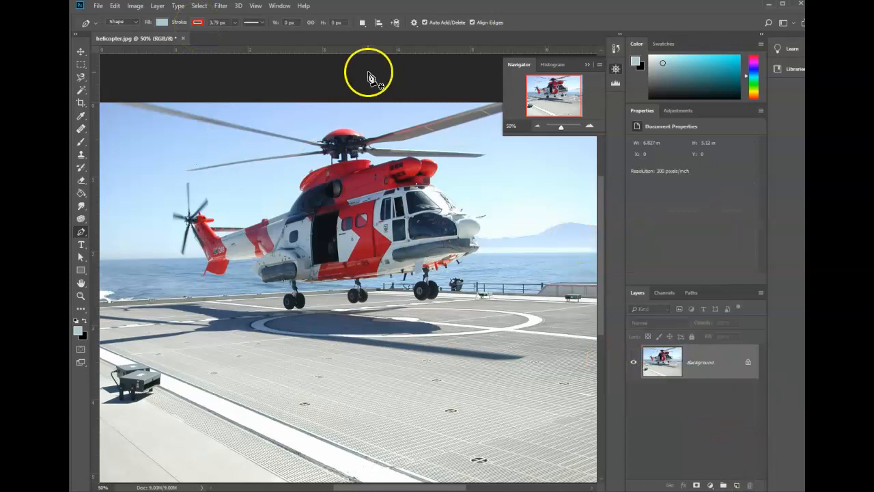
Step: Change the Pen tool's mode dropdown from Shape to Path
click(123, 22)
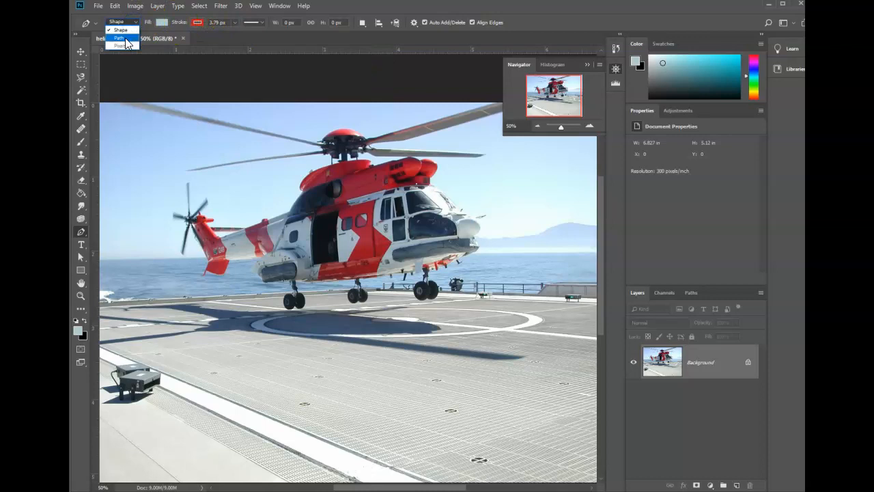
click(119, 38)
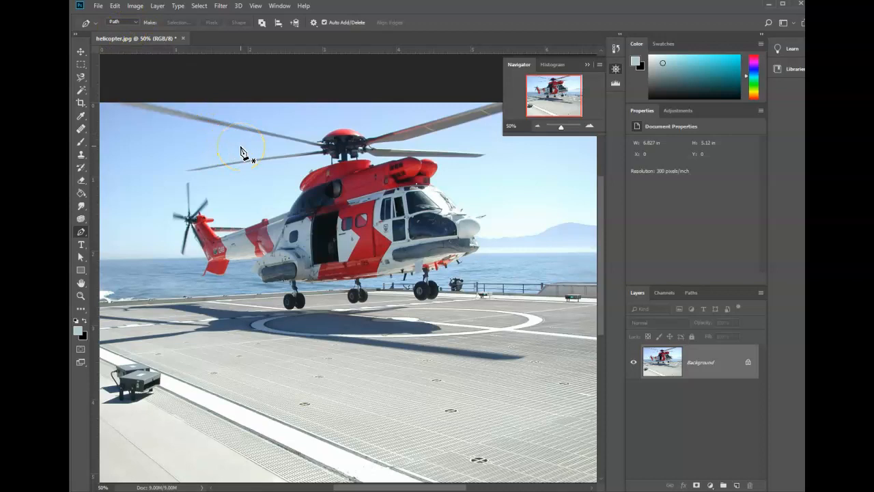
mouse_move(335, 142)
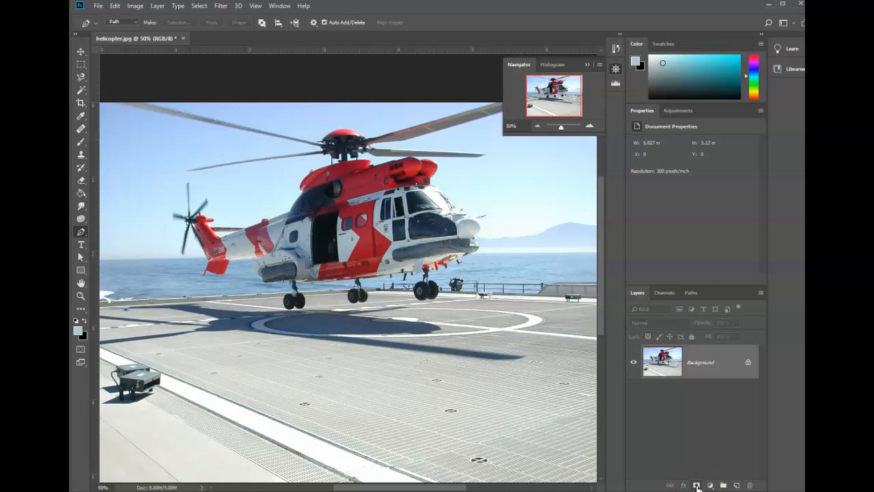
mouse_move(692, 420)
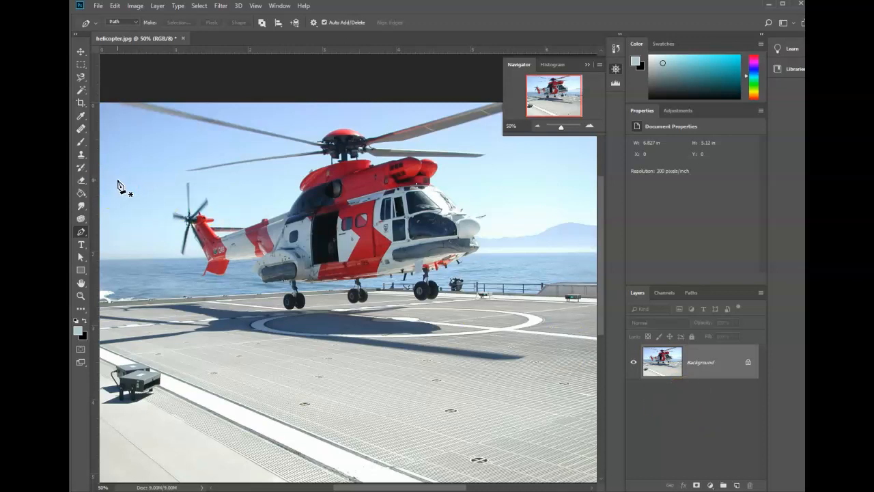
mouse_move(335, 170)
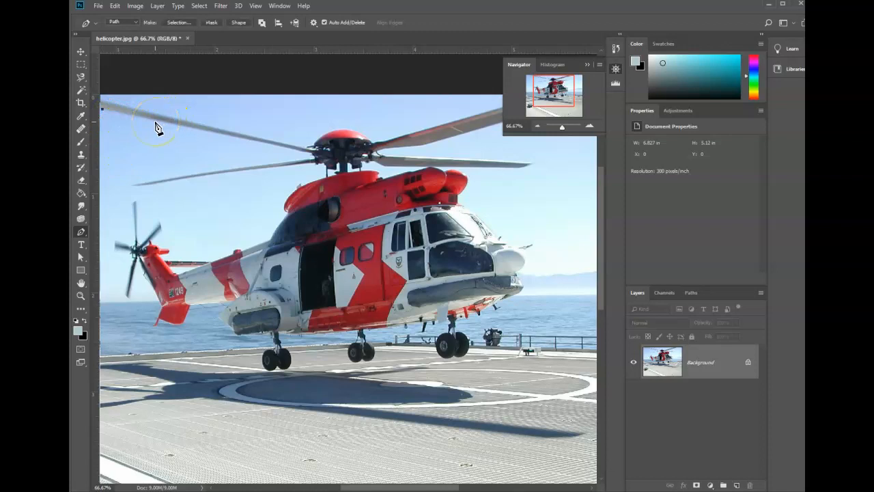
mouse_move(321, 89)
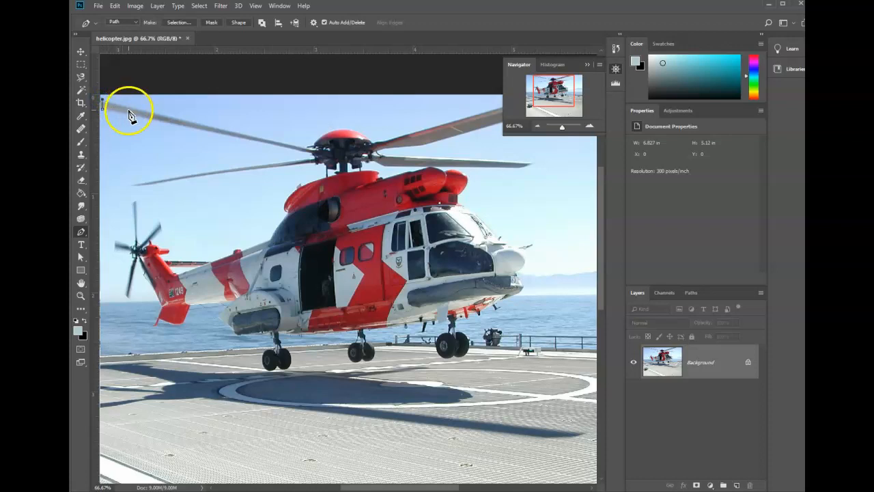
mouse_move(106, 103)
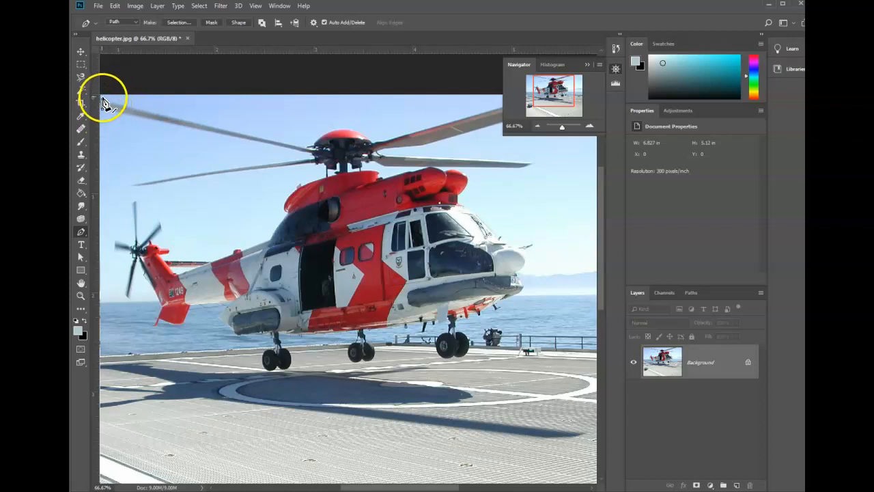
mouse_move(105, 104)
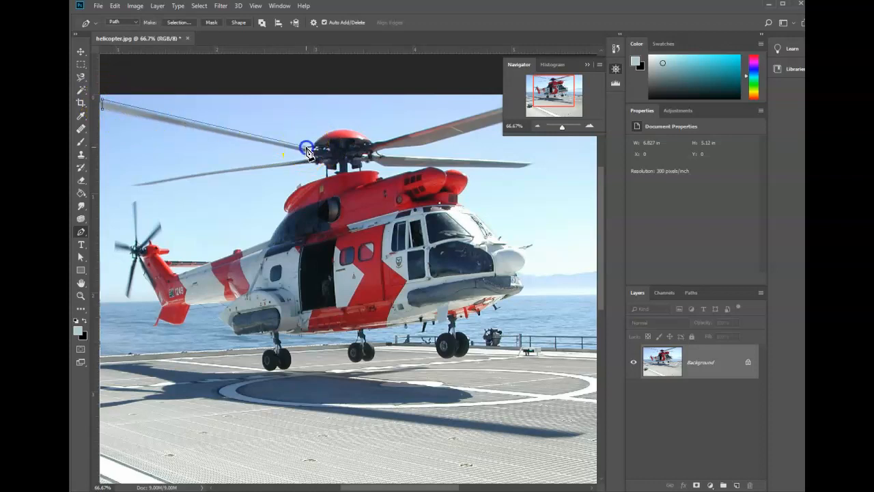
mouse_move(106, 113)
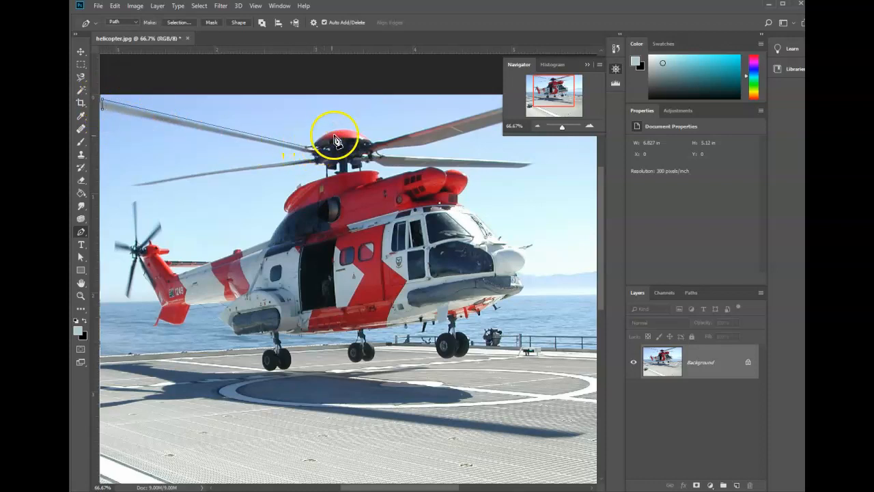
mouse_move(321, 144)
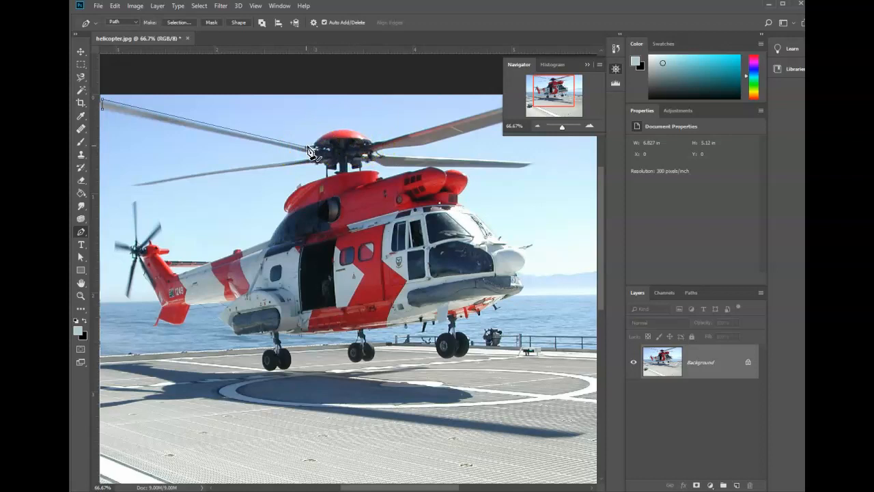
mouse_move(313, 149)
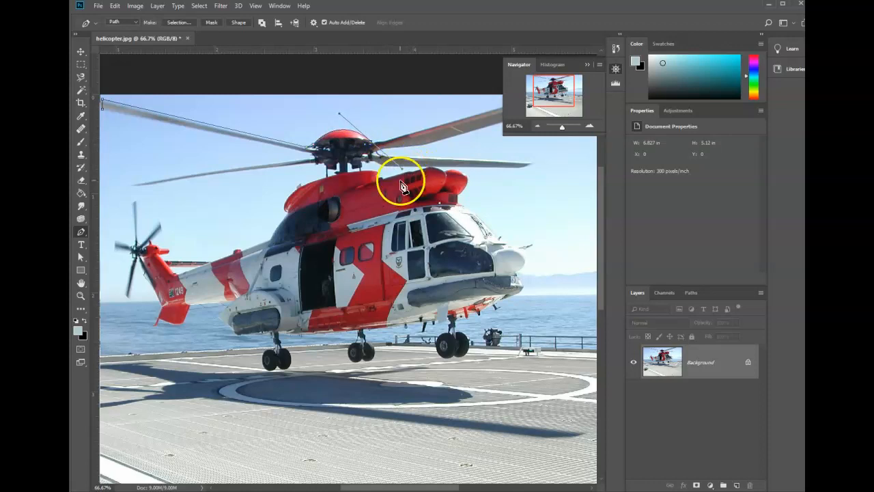
mouse_move(408, 142)
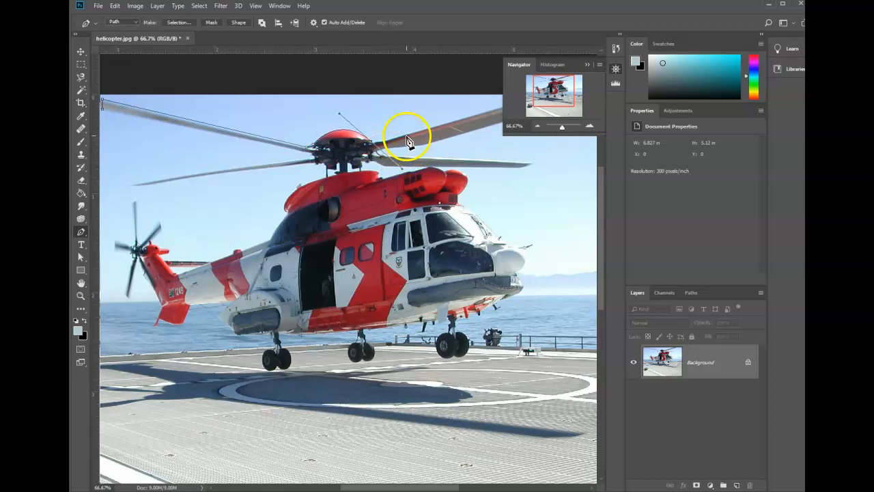
mouse_move(409, 178)
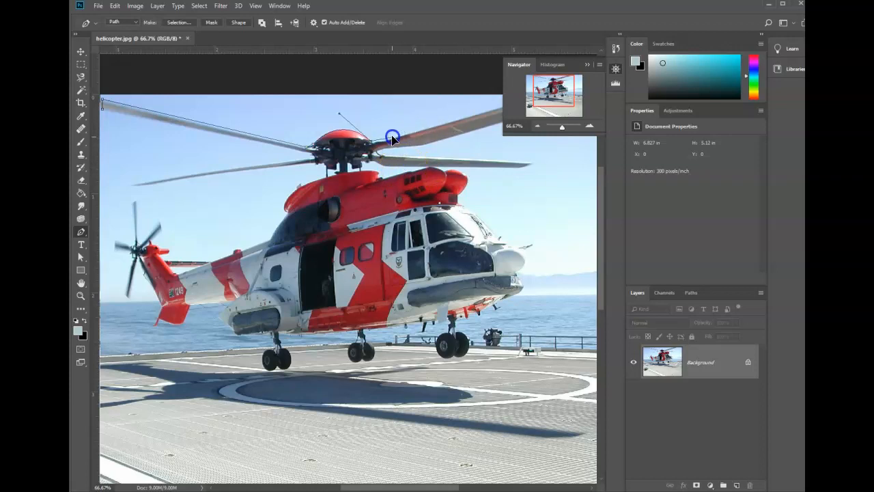
Step: Add an anchor point where the right rotor blade meets the hub
click(392, 136)
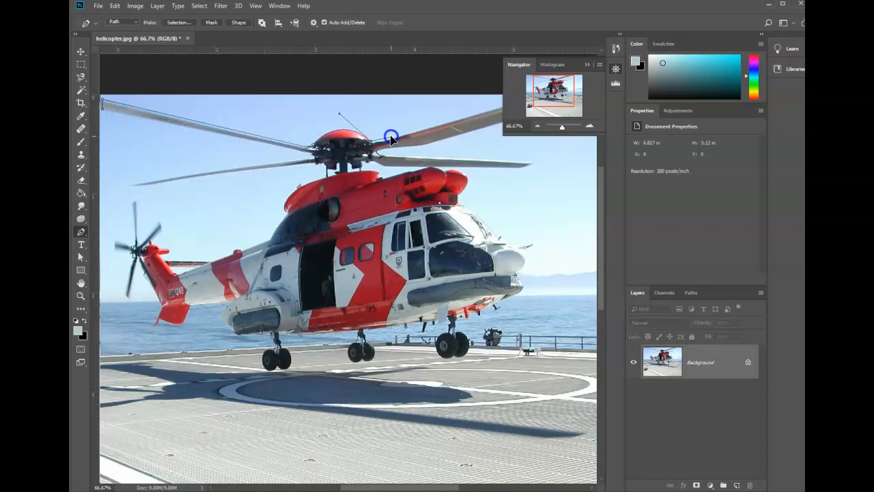
mouse_move(395, 140)
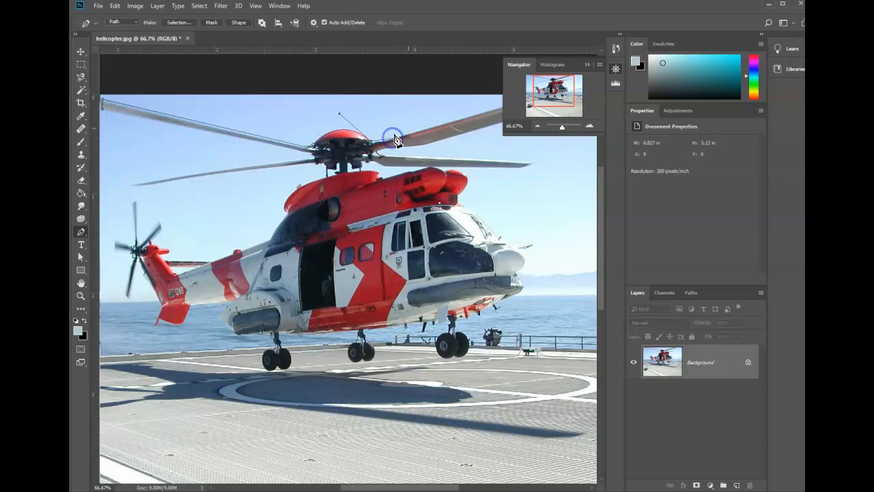
mouse_move(591, 68)
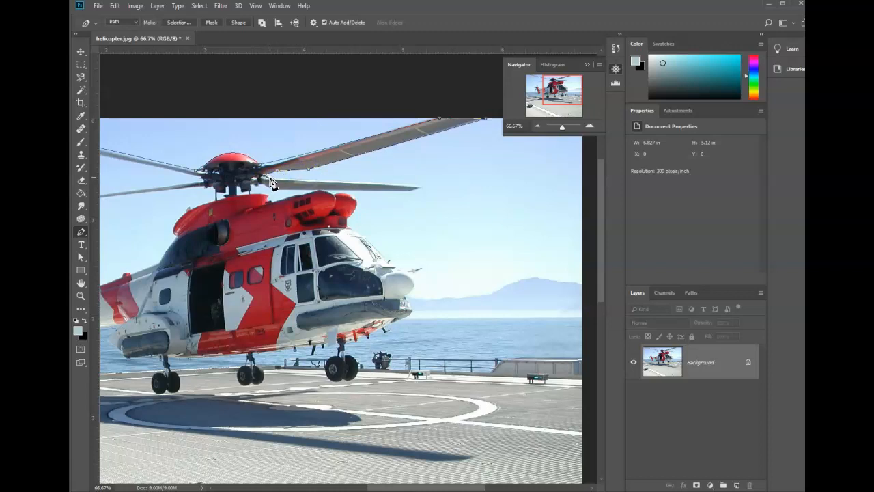
Step: Place anchors along the lower right rotor blade out to its tip
click(420, 186)
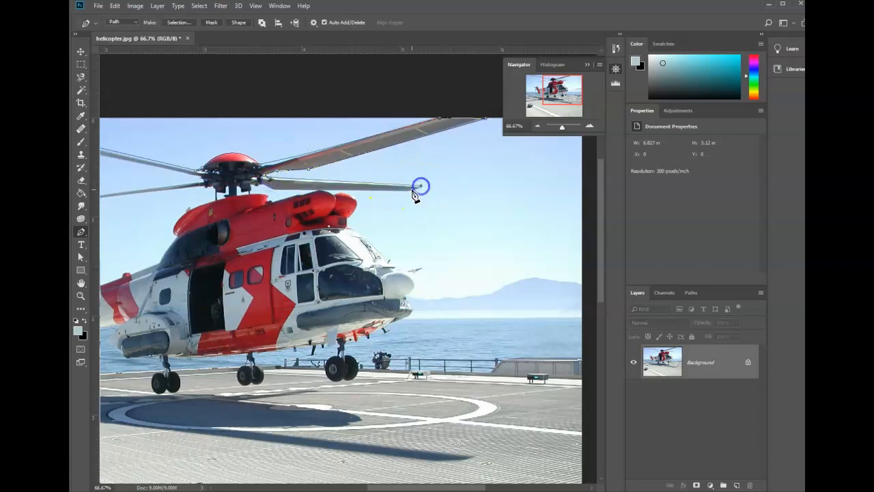
click(274, 190)
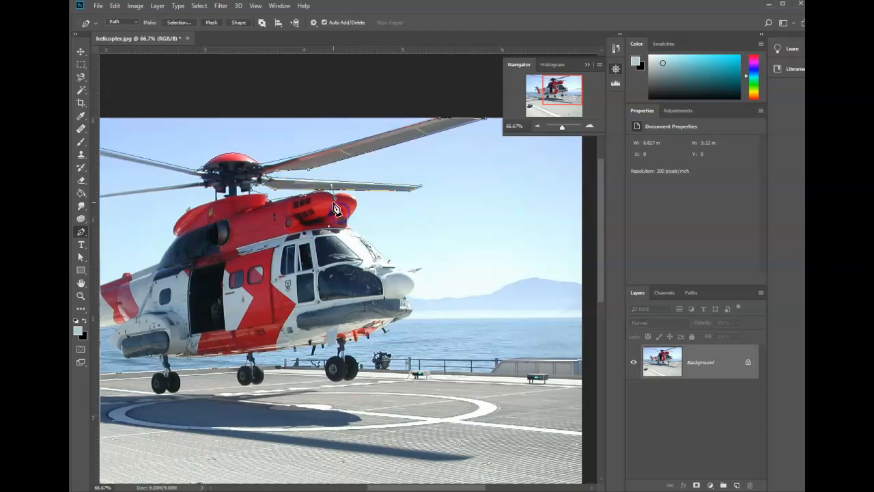
mouse_move(360, 190)
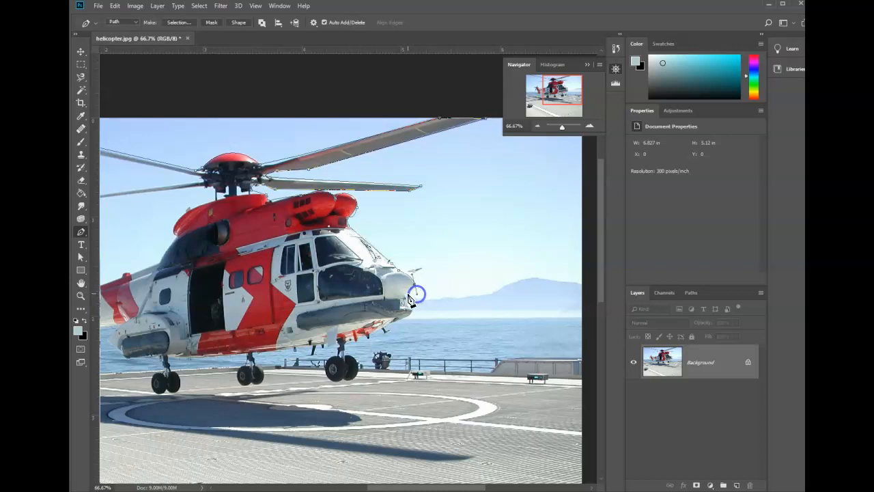
mouse_move(412, 323)
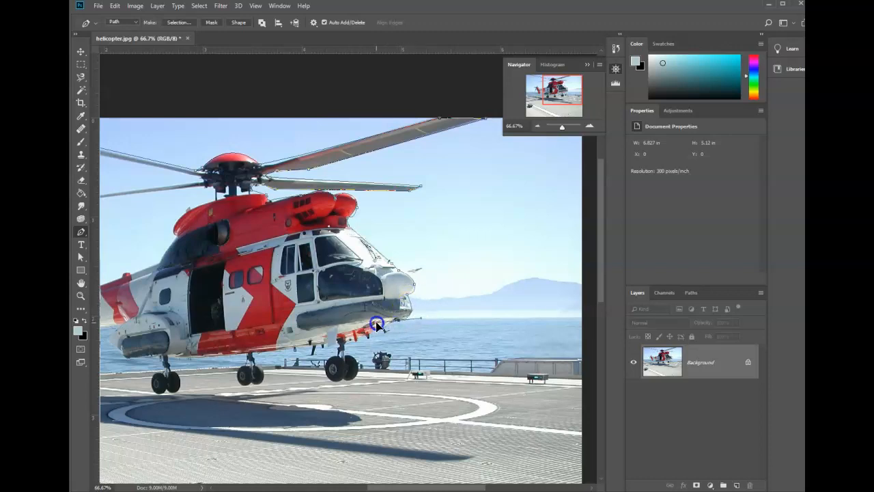
mouse_move(188, 242)
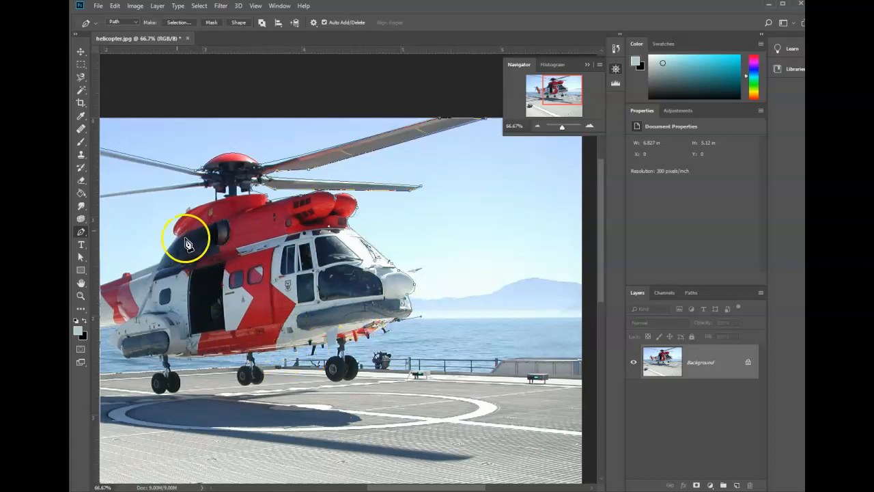
mouse_move(290, 287)
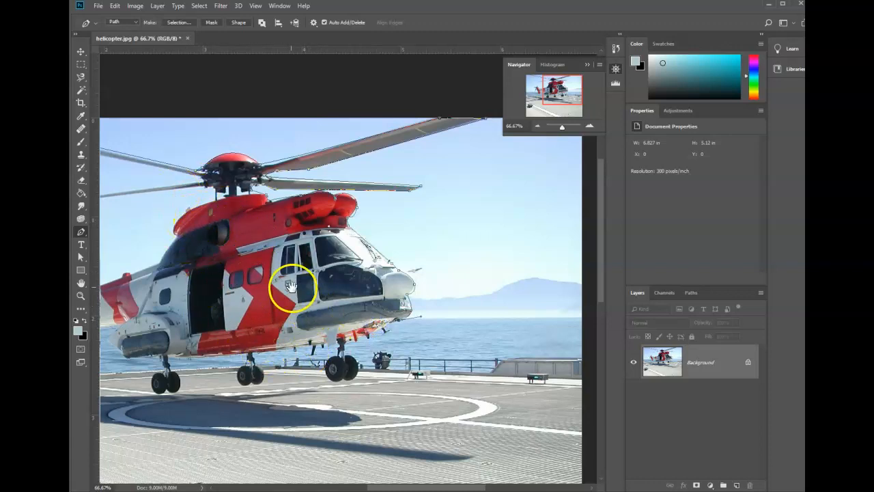
drag(291, 287, 164, 212)
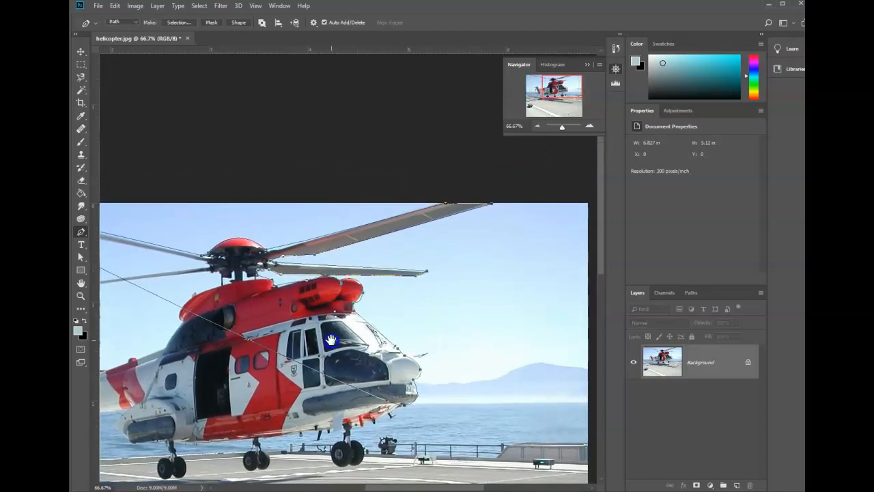
click(691, 293)
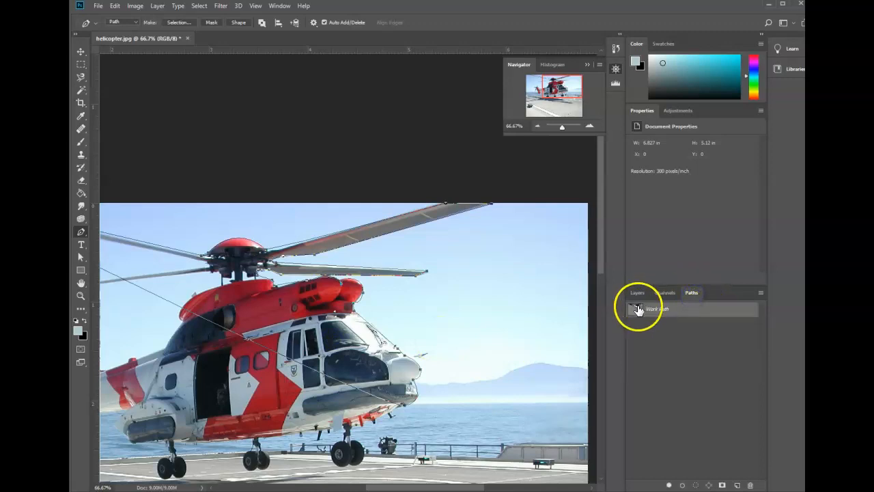
click(638, 292)
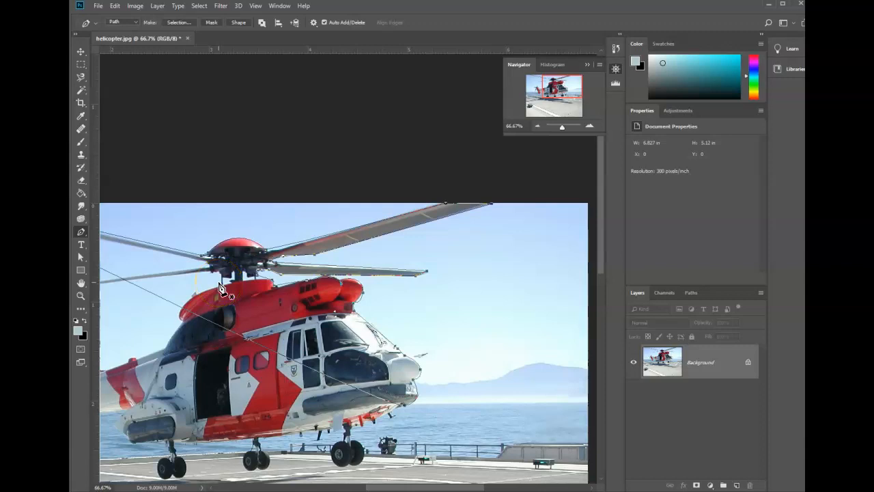
mouse_move(81, 260)
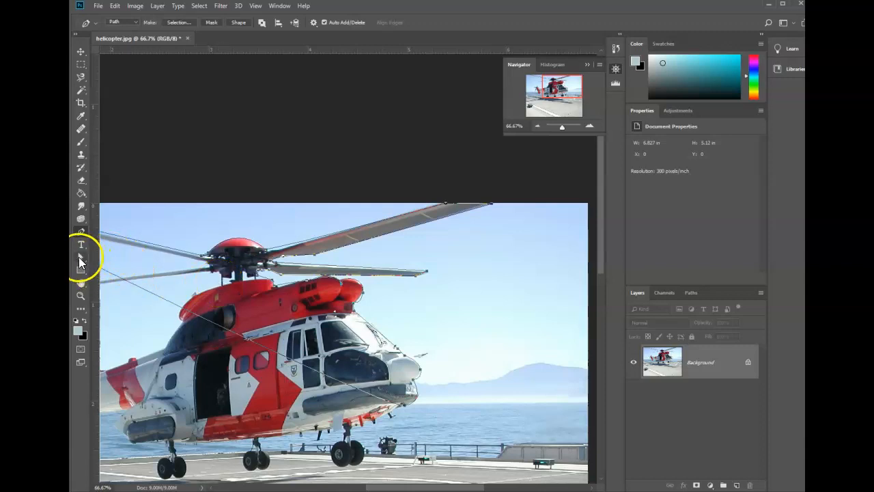
mouse_move(80, 258)
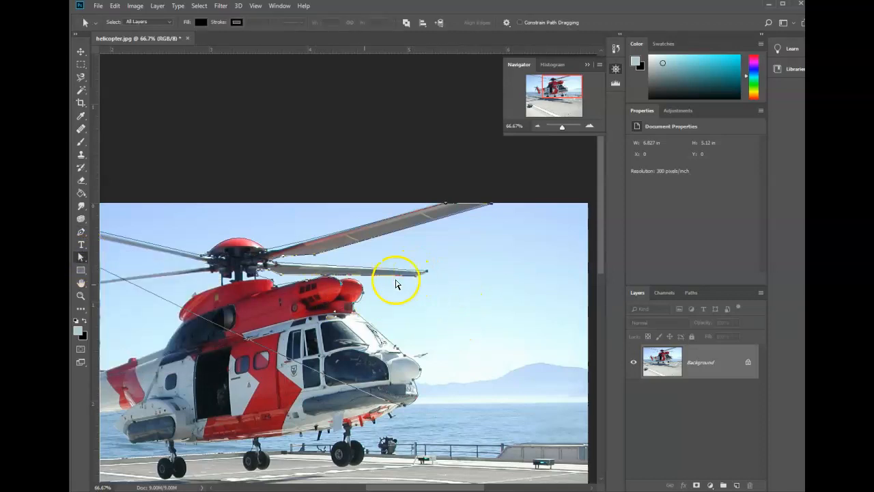
Step: Select the path and bend it around the rounded engine cover
drag(562, 126, 569, 128)
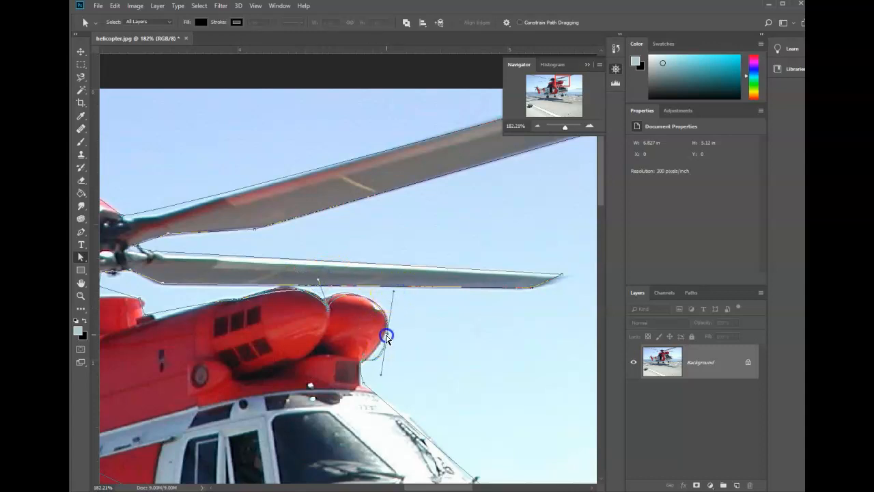
drag(386, 335, 378, 362)
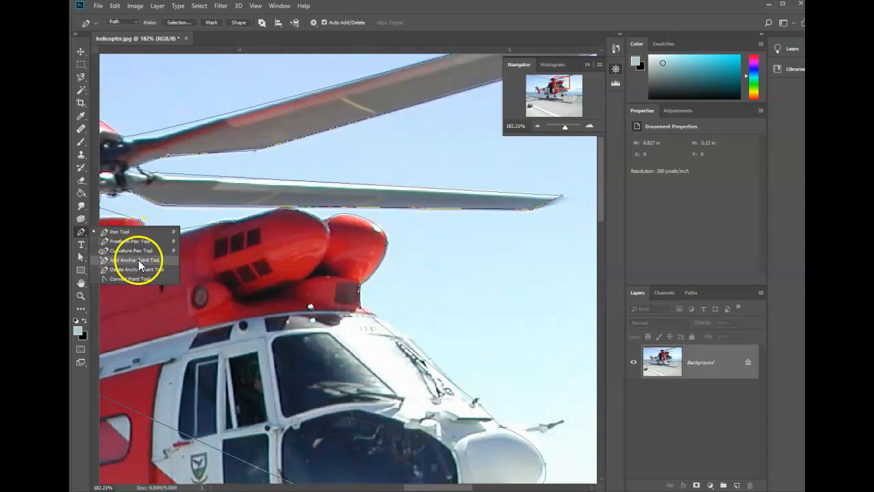
Step: Switch from the Pen tool to the Add Anchor Point Tool
click(137, 260)
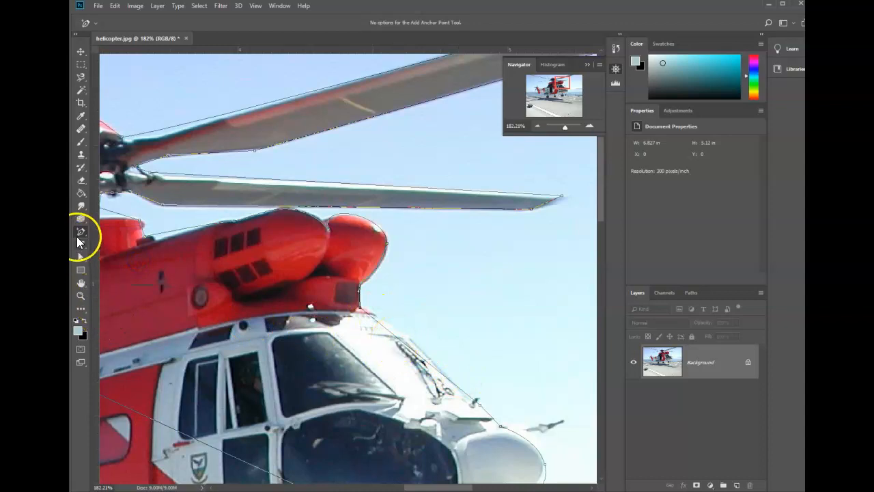
click(80, 231)
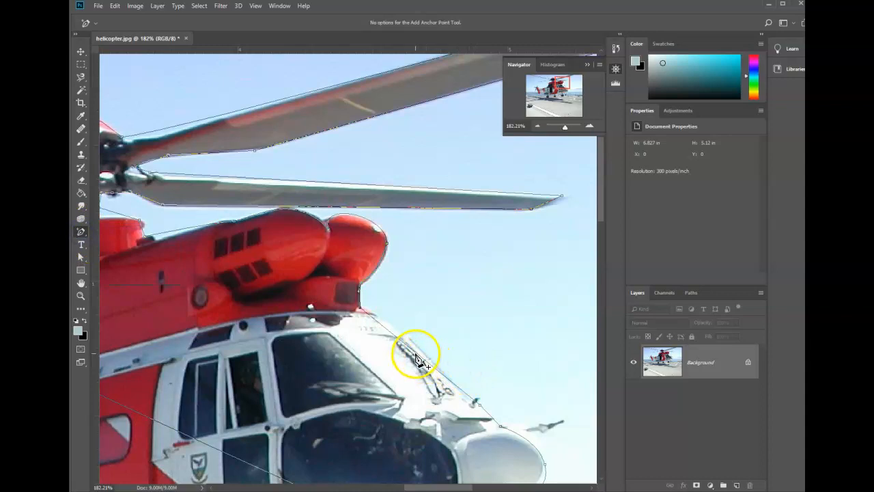
mouse_move(405, 345)
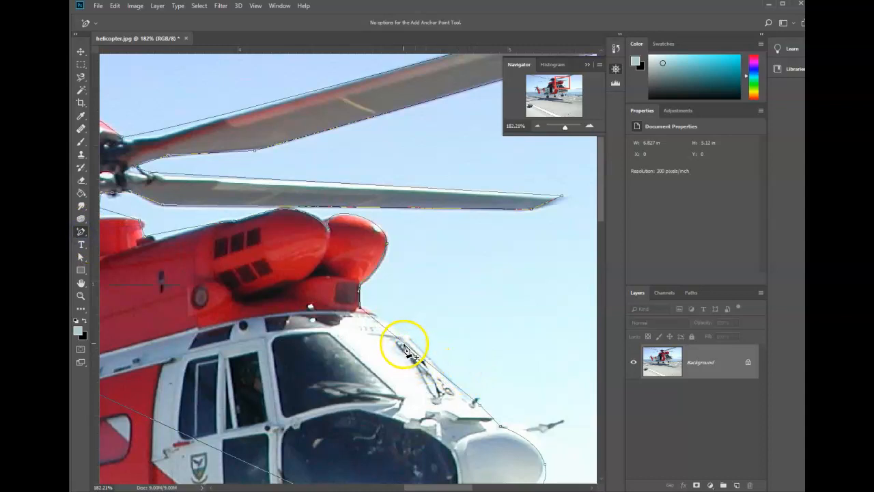
mouse_move(81, 263)
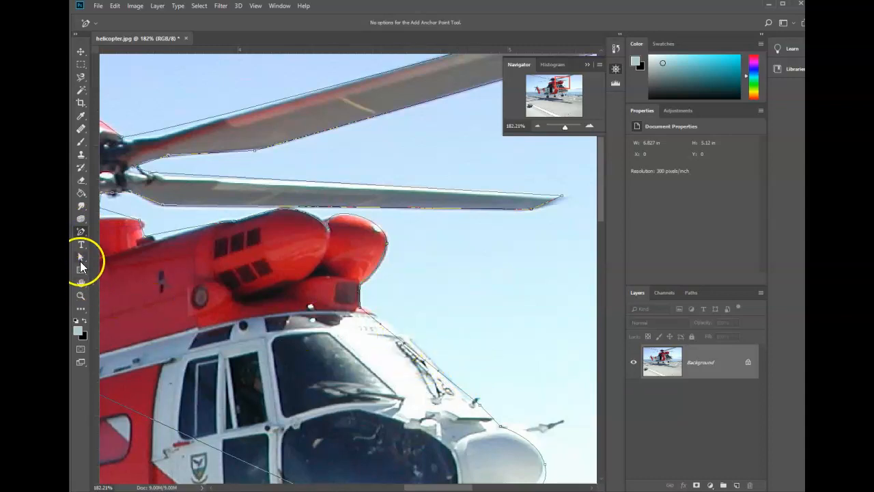
Step: Move a cockpit-edge path point to fit the nose edge, then deselect
click(81, 257)
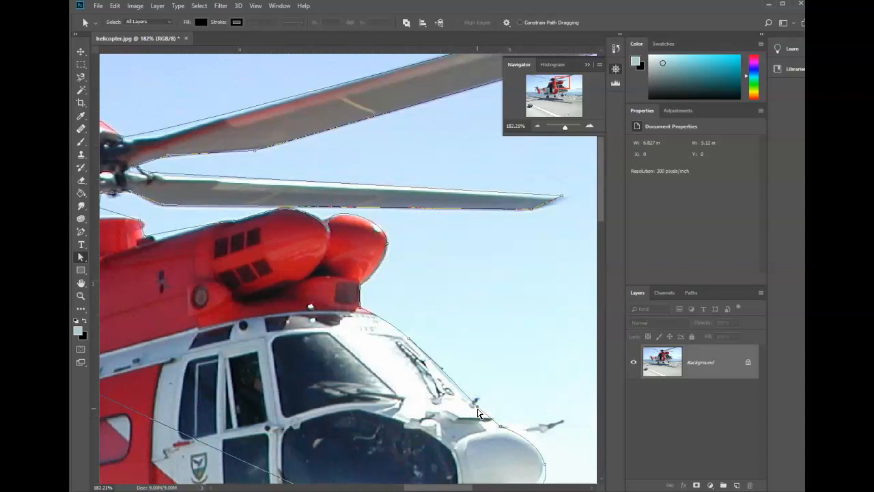
click(487, 410)
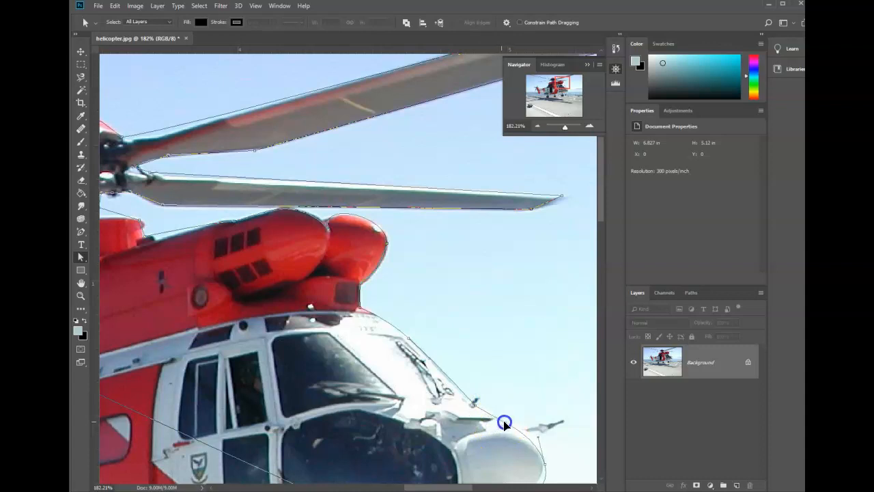
drag(504, 423, 543, 424)
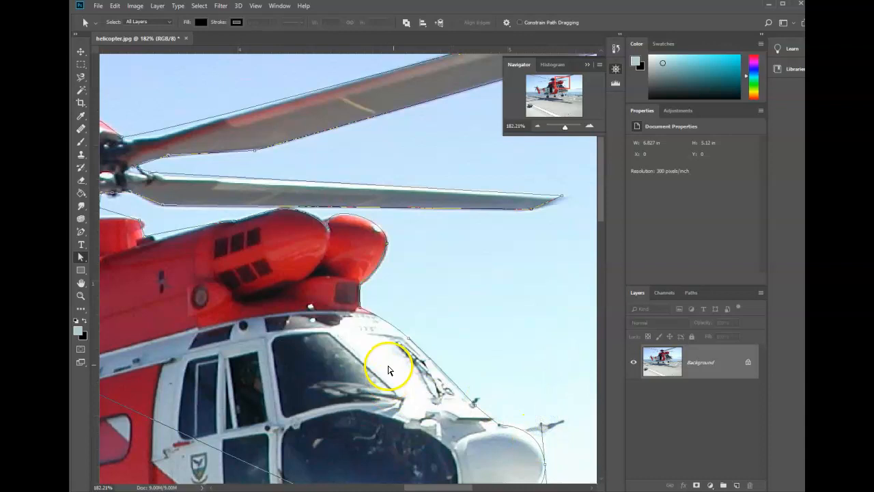
mouse_move(261, 360)
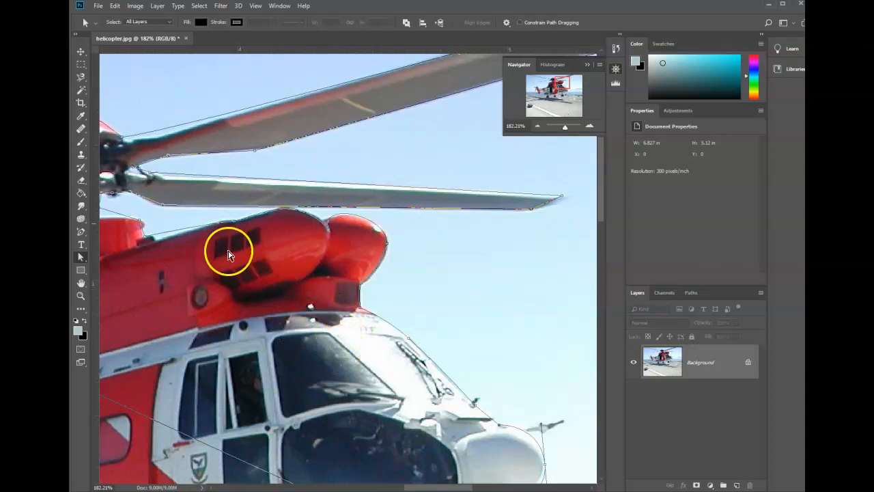
click(81, 233)
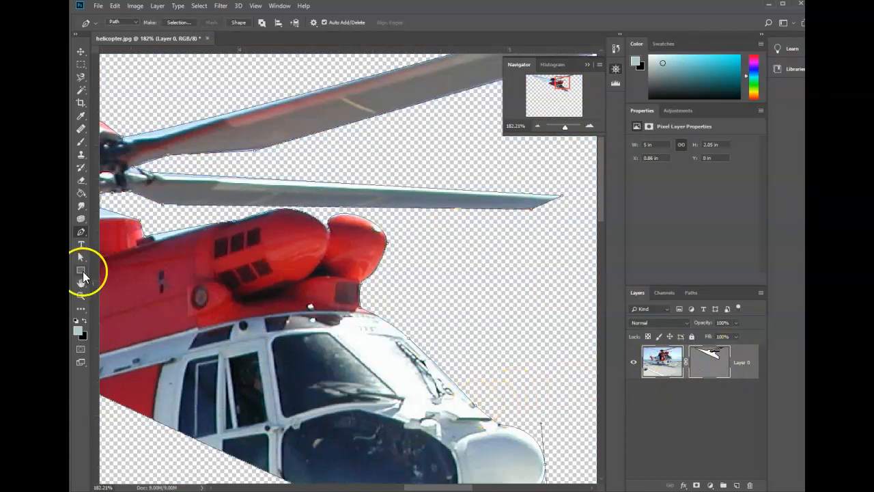
mouse_move(81, 258)
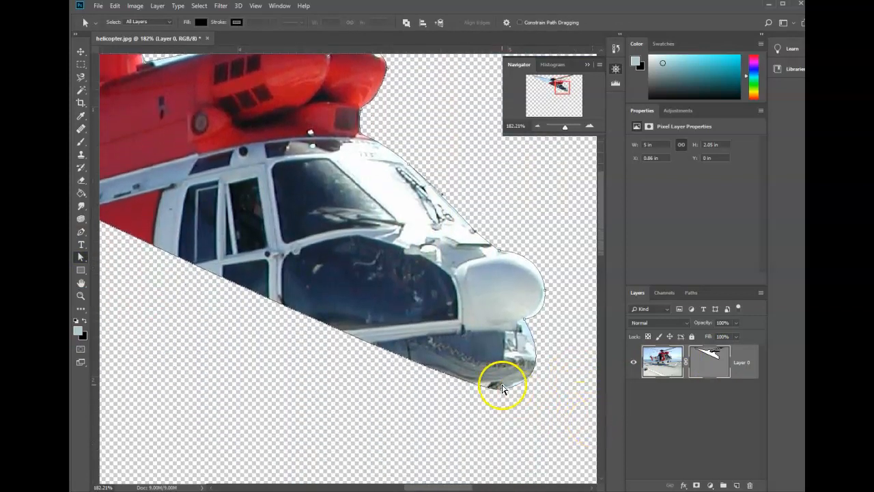
Step: Drag the mask's lower anchor and handles to curve under the nose
drag(502, 386, 496, 458)
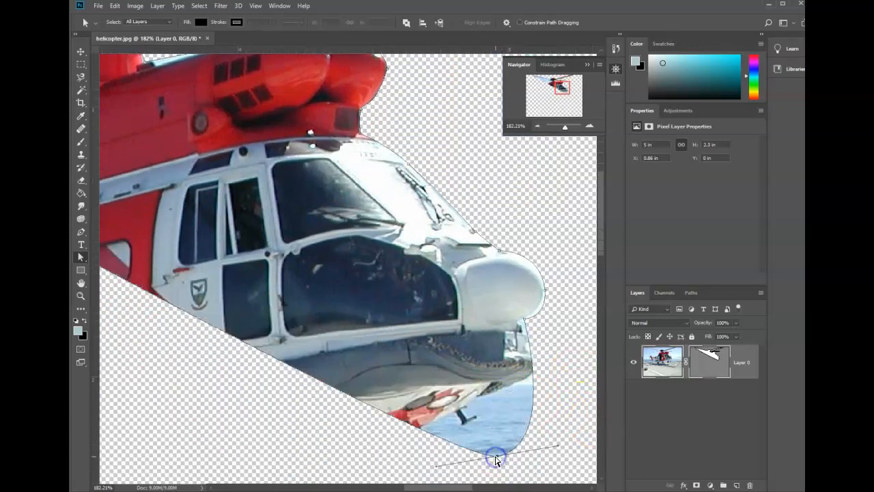
drag(496, 457, 497, 390)
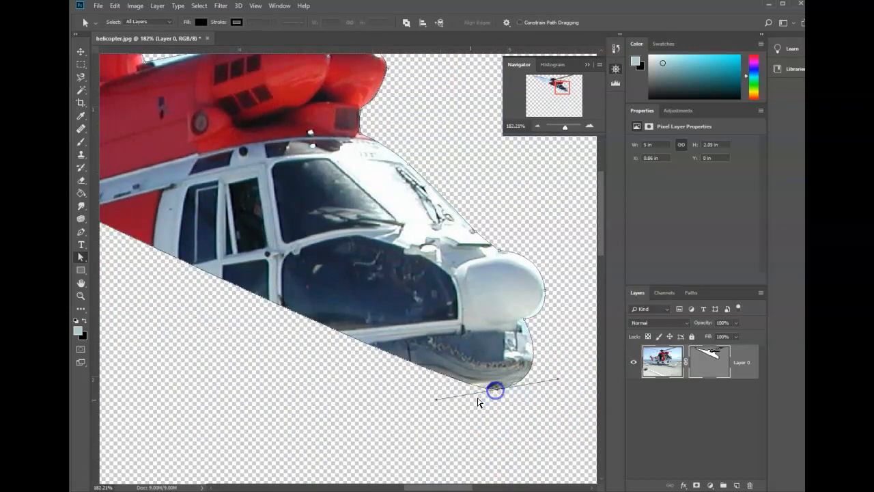
drag(495, 390, 384, 424)
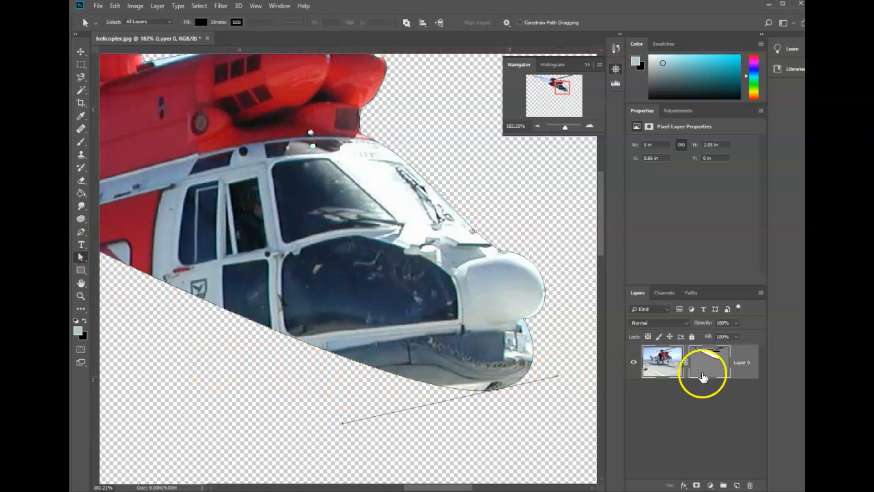
right_click(711, 362)
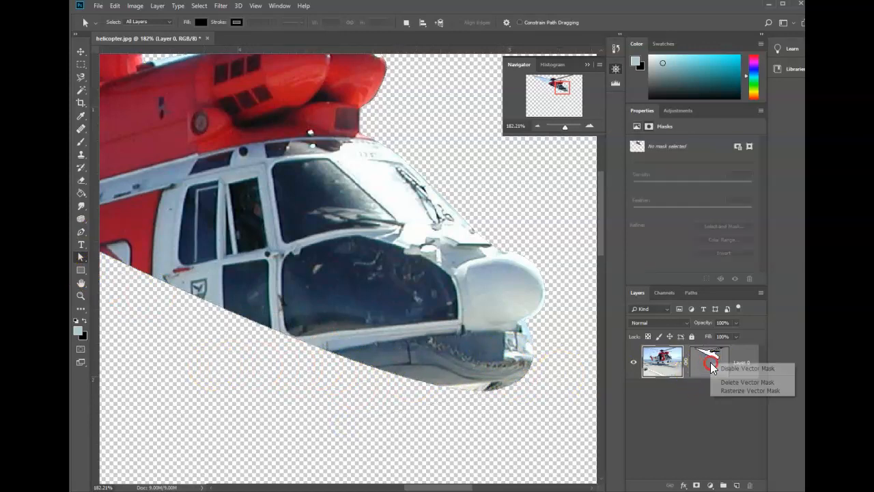
mouse_move(749, 390)
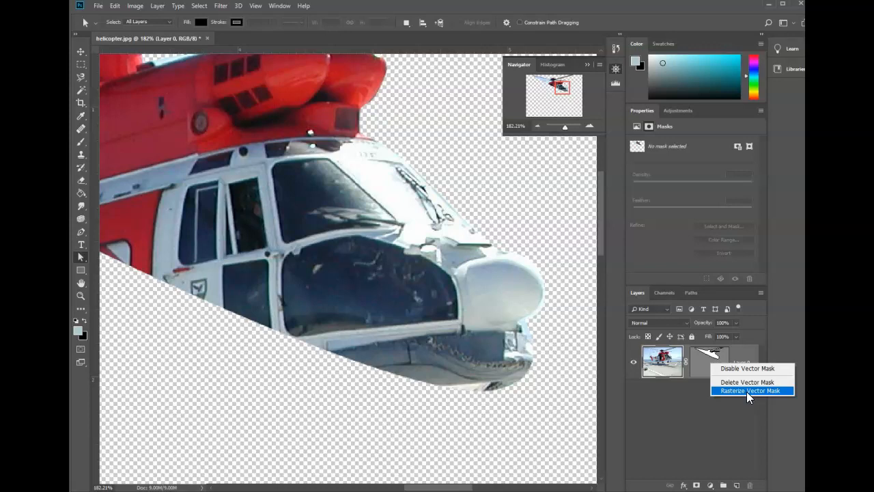
click(752, 390)
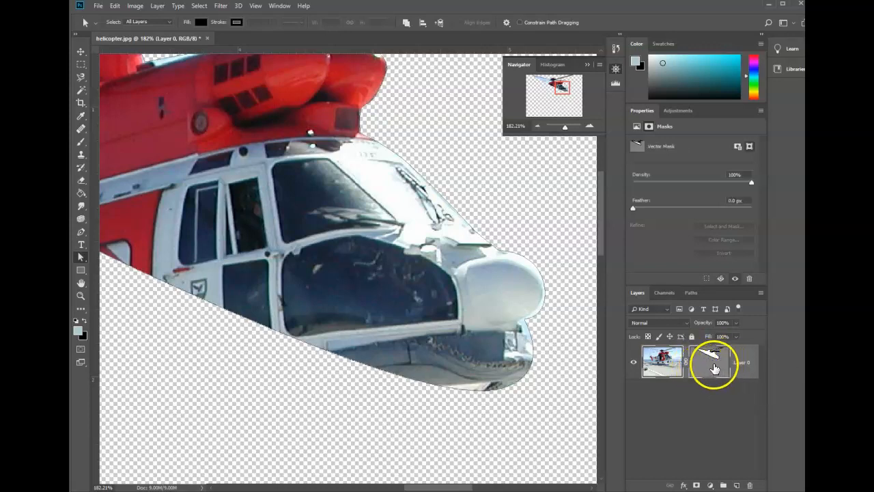
right_click(710, 362)
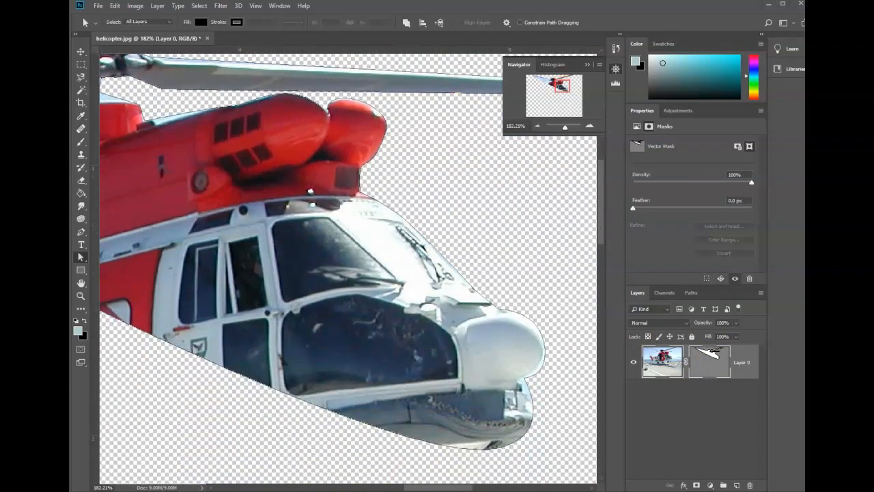
Step: Switch to the Chrome window running Photopea
click(407, 468)
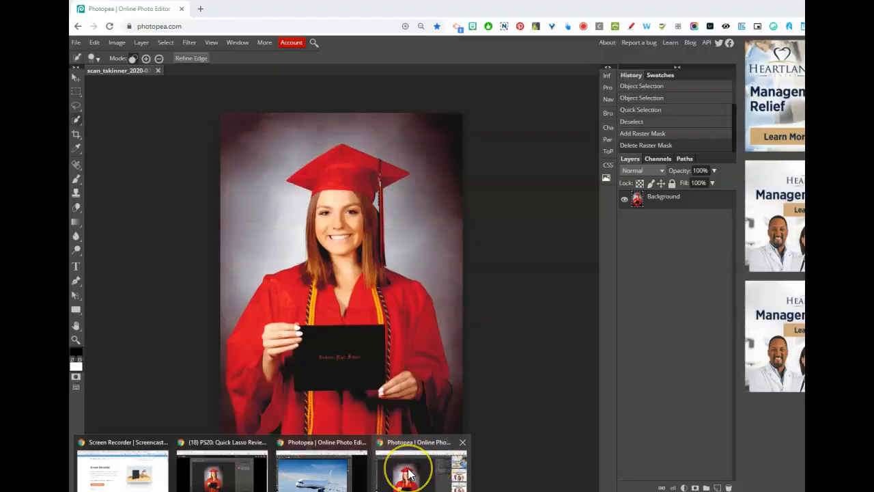
mouse_move(410, 471)
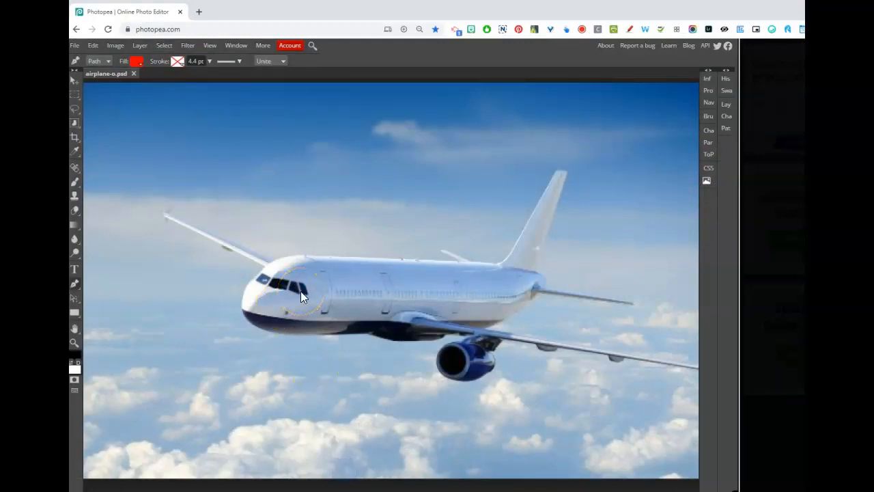
Step: Choose the Pen tool and curve a path where the tail fin meets the fuselage
click(75, 285)
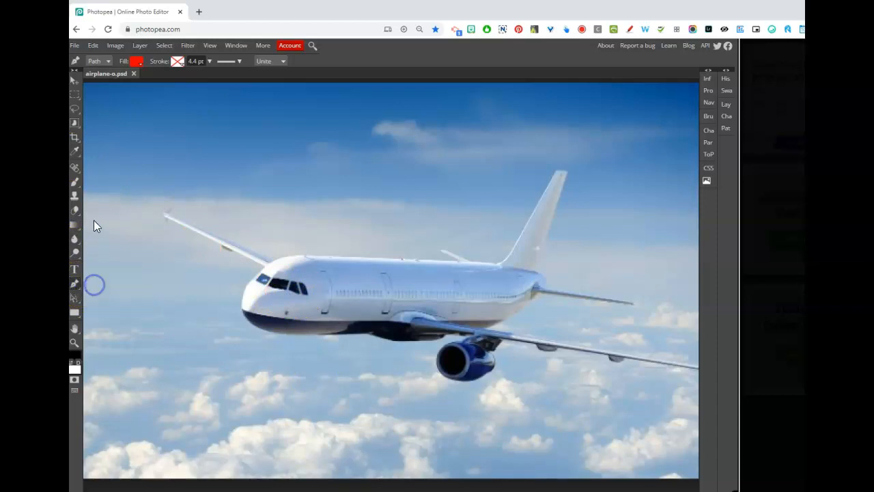
click(98, 61)
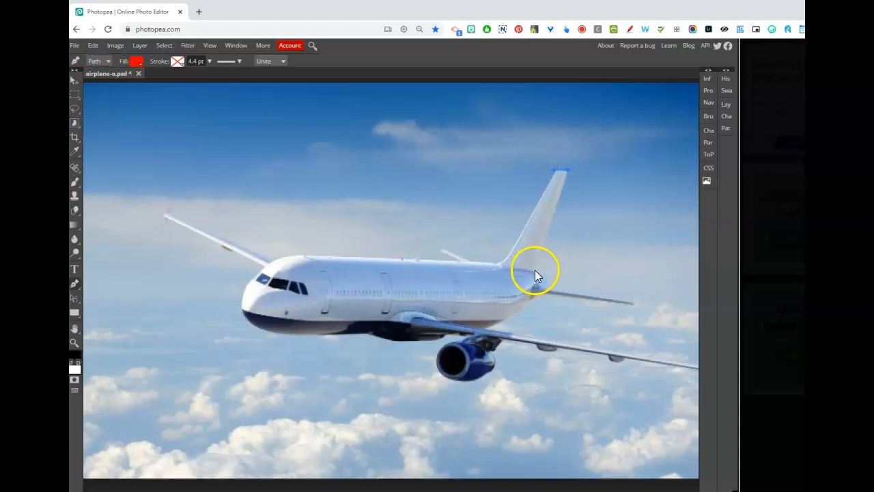
click(535, 271)
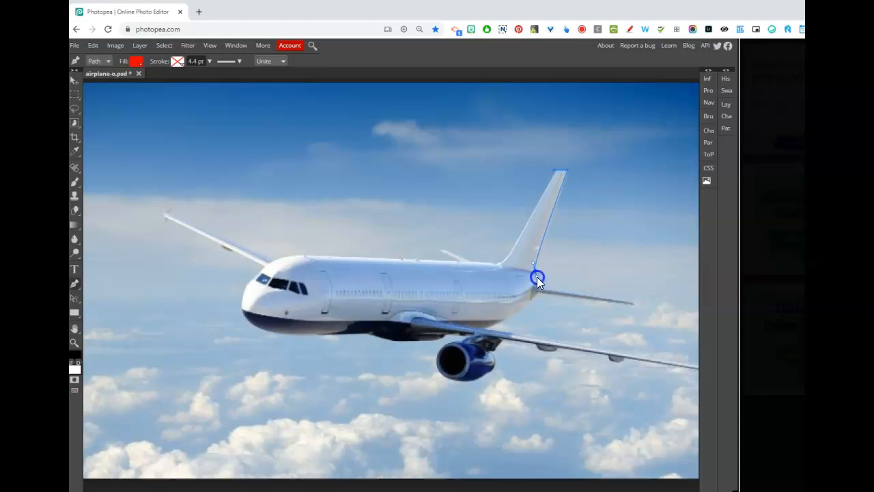
drag(534, 277, 544, 286)
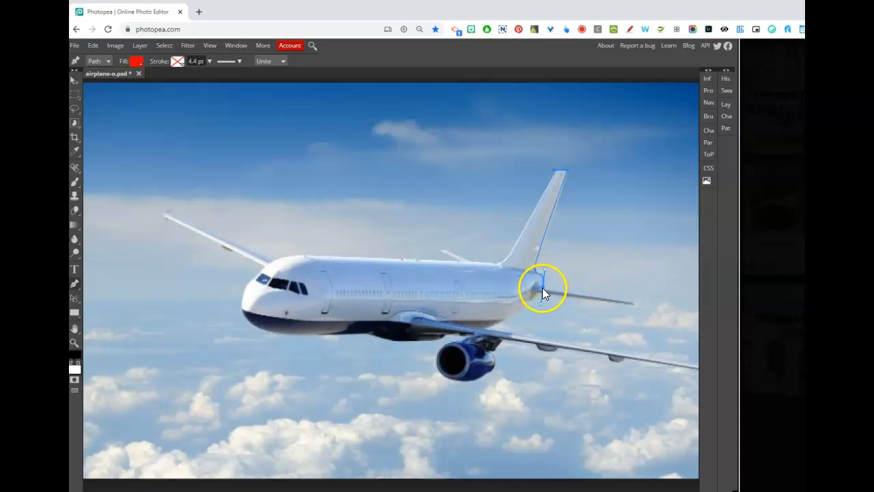
mouse_move(546, 294)
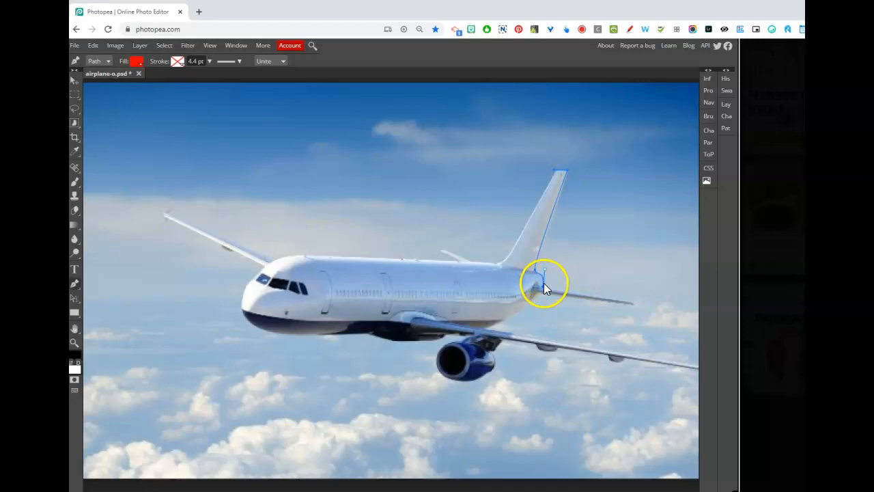
Step: Add a Pen anchor along the rear fuselage to extend the airplane path
click(632, 303)
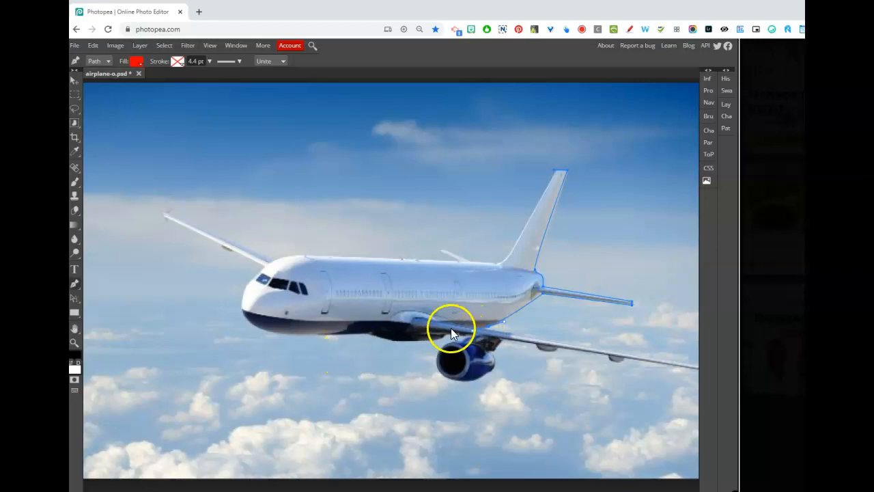
mouse_move(491, 330)
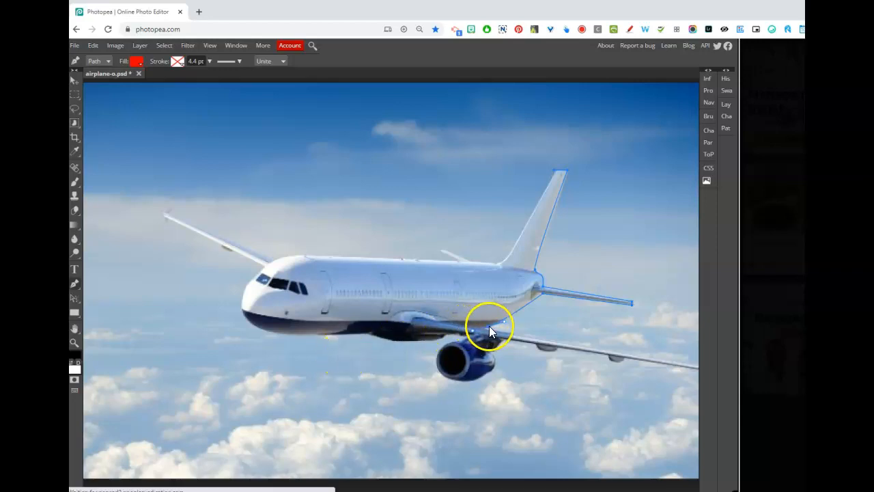
mouse_move(789, 383)
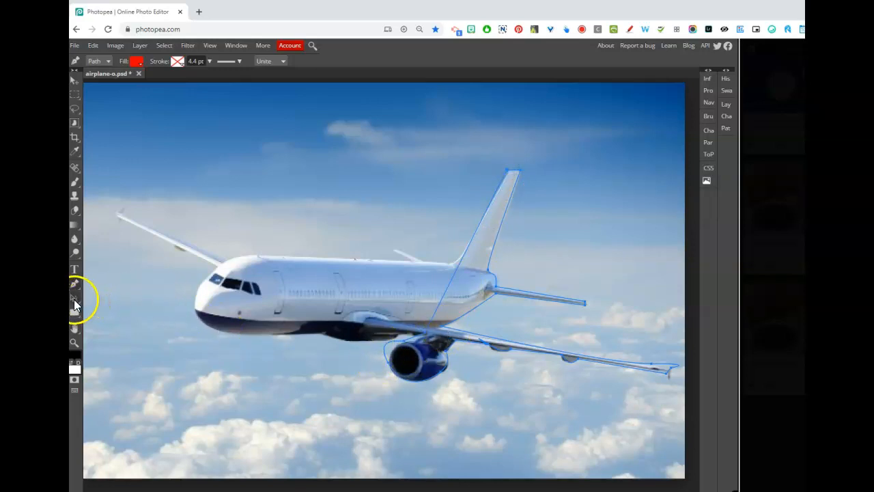
Step: Drag a path segment with Direct Selection to wrap the engine nacelle curve
click(75, 281)
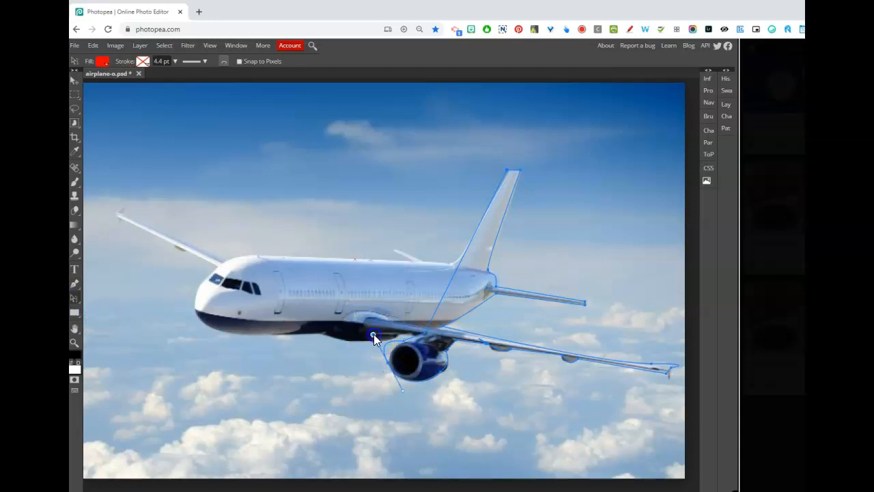
drag(373, 337, 387, 345)
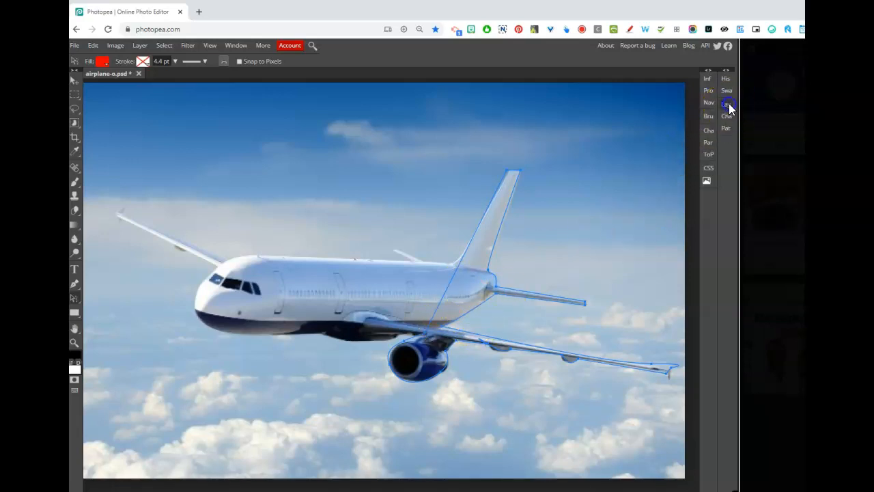
Step: Apply Layer > Vector Mask > Current Path to mask the airplane layer
click(727, 104)
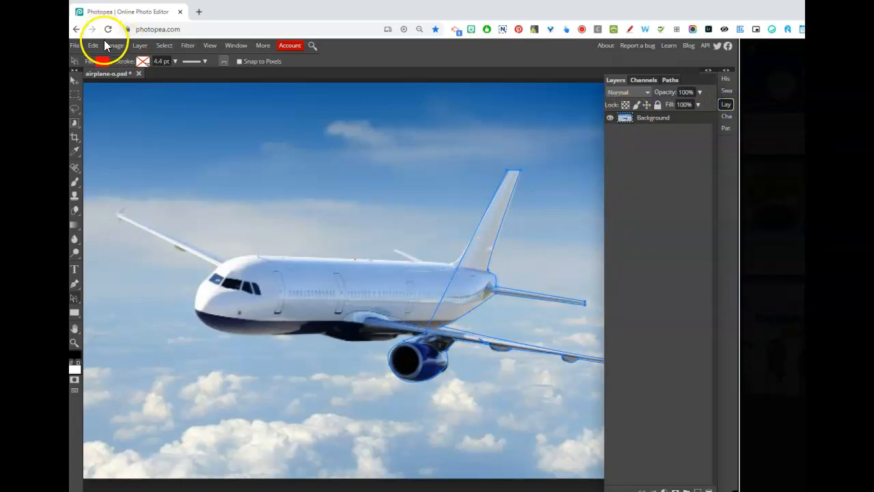
click(139, 45)
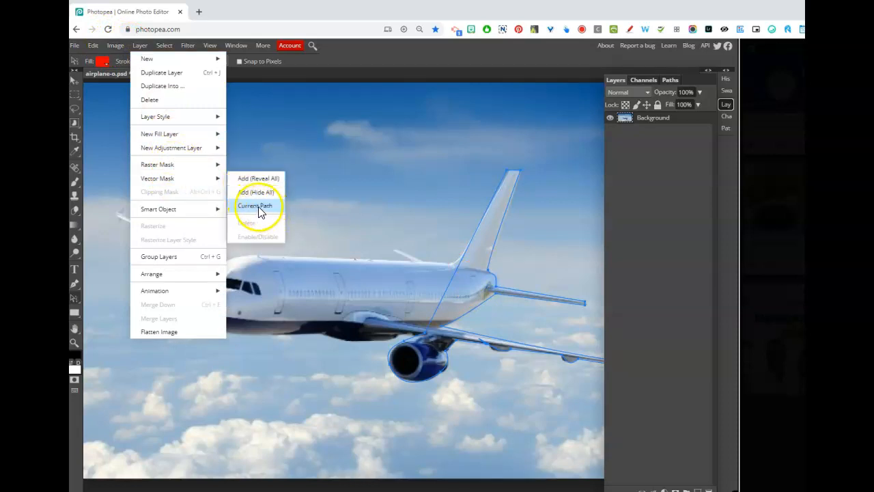
click(256, 205)
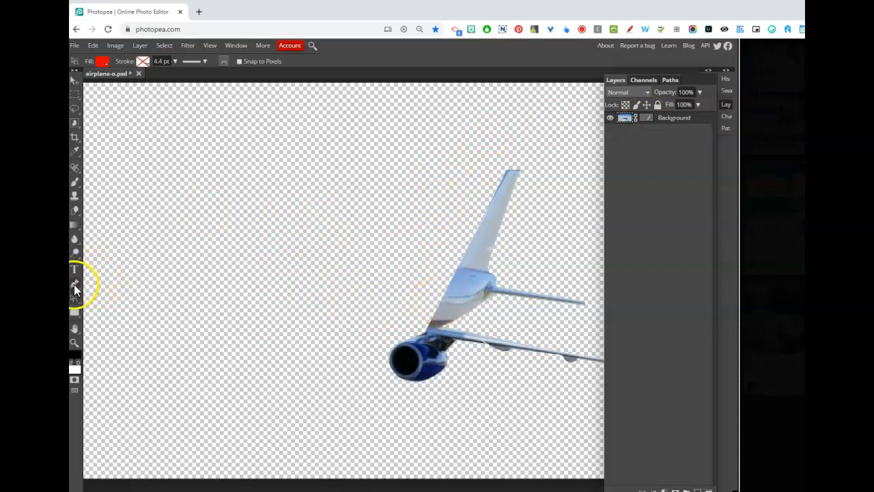
mouse_move(454, 327)
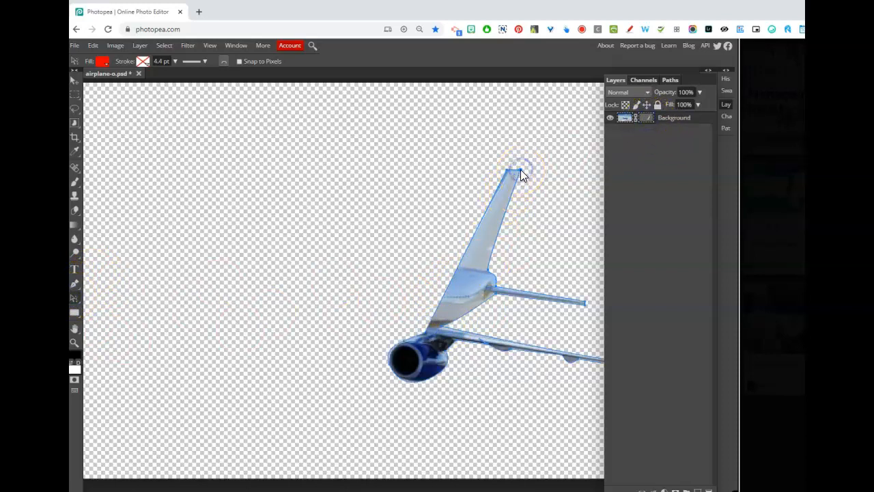
Step: Select the Pen tool from the path tools flyout in Photopea
click(75, 285)
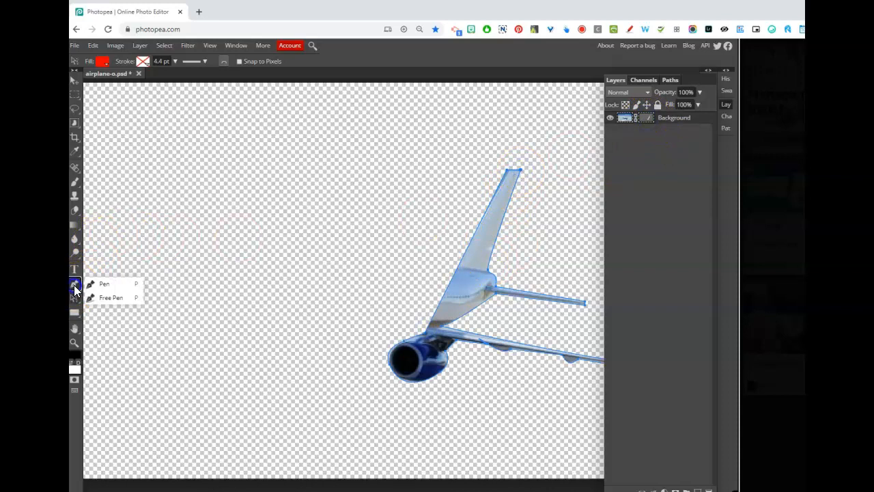
click(104, 283)
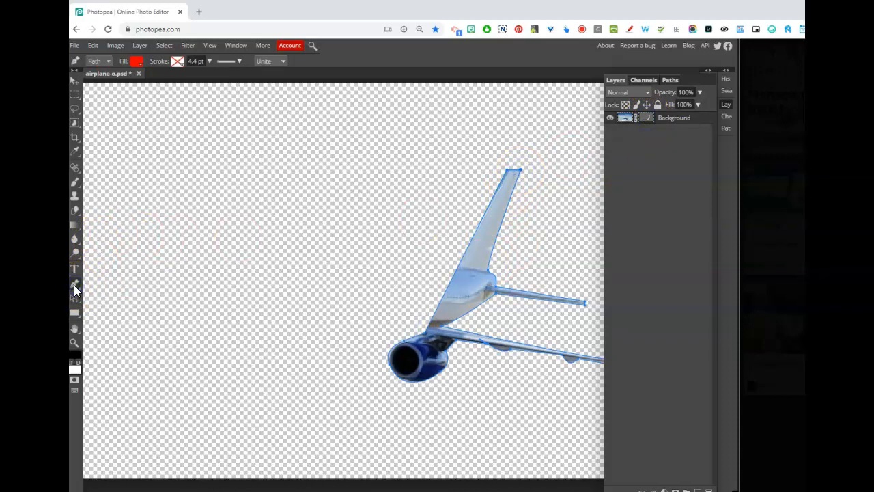
mouse_move(471, 236)
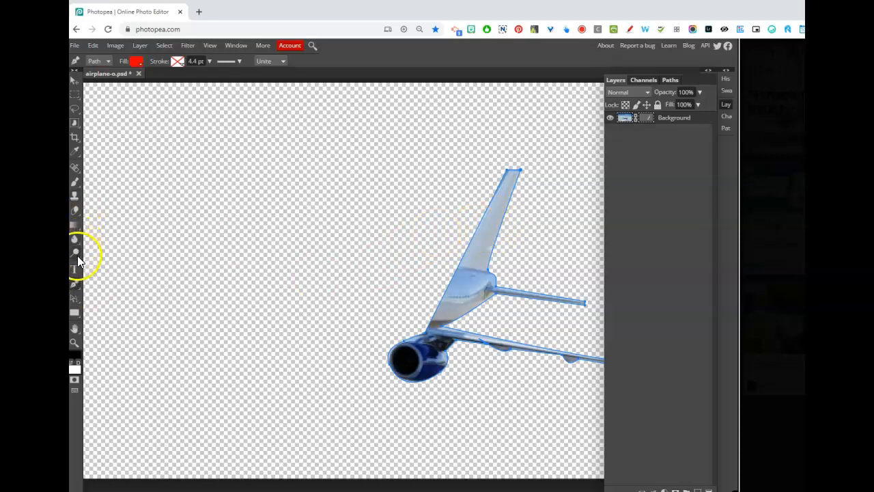
click(75, 283)
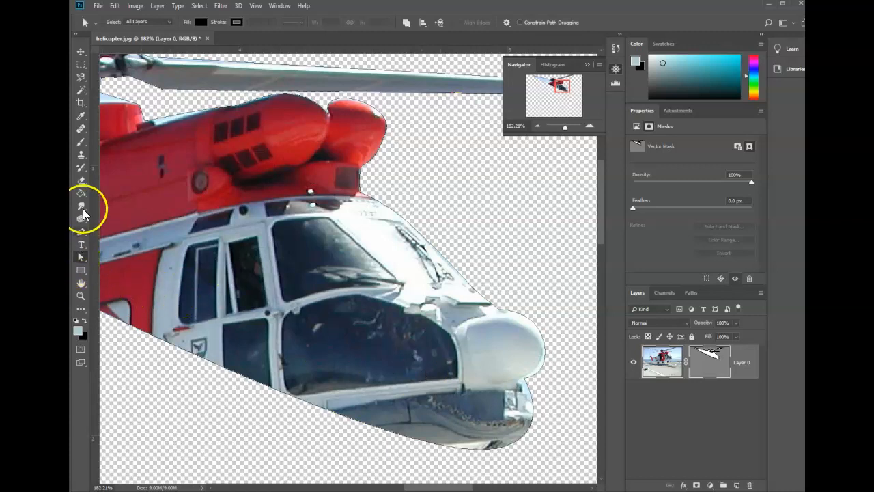
Step: Activate the Pen tool in Photoshop over the masked helicopter
click(80, 206)
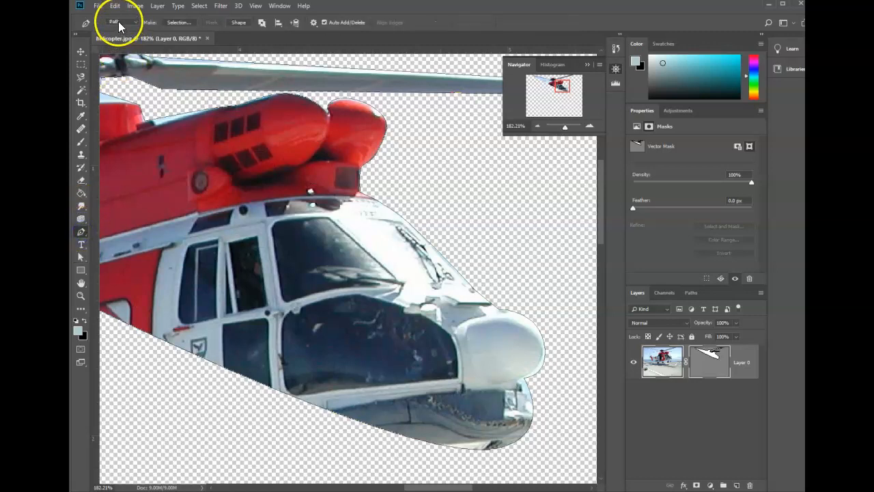
mouse_move(116, 22)
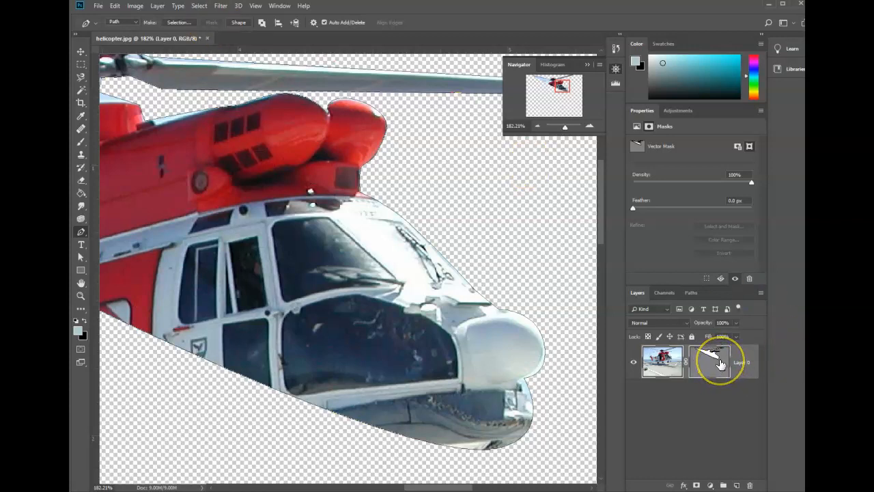
mouse_move(710, 360)
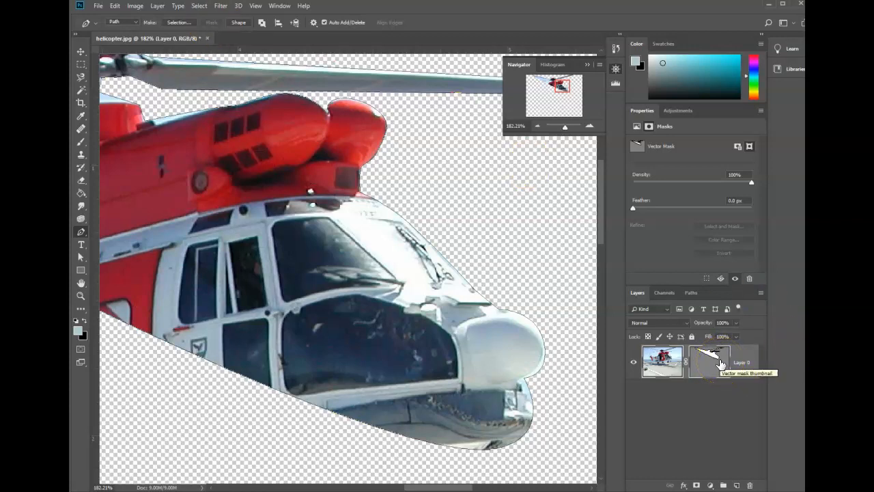